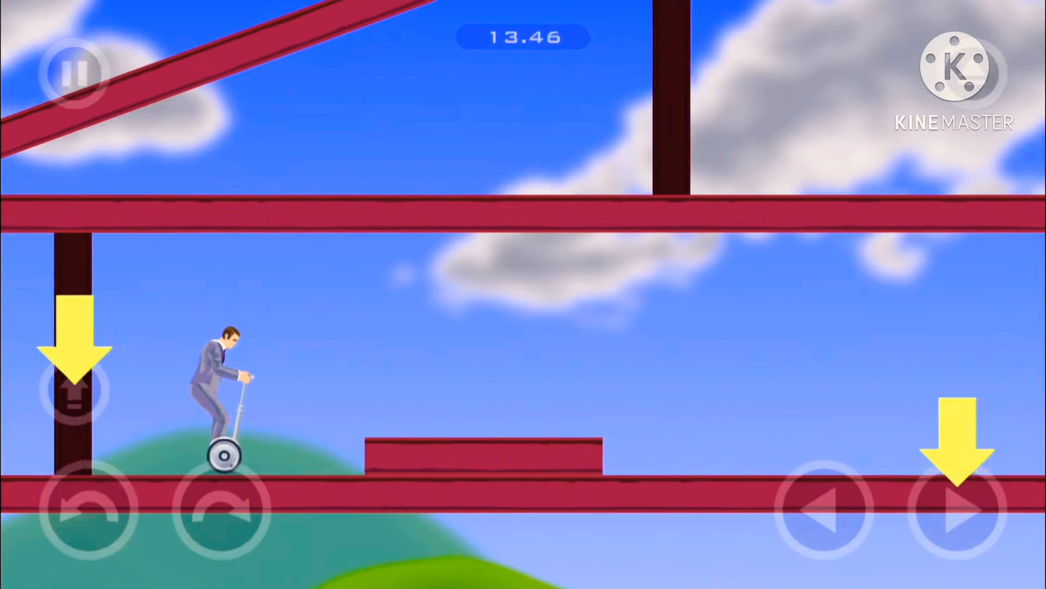
Step: Accelerate the Segway rider across the red girder course to the gray indoor area
click(957, 511)
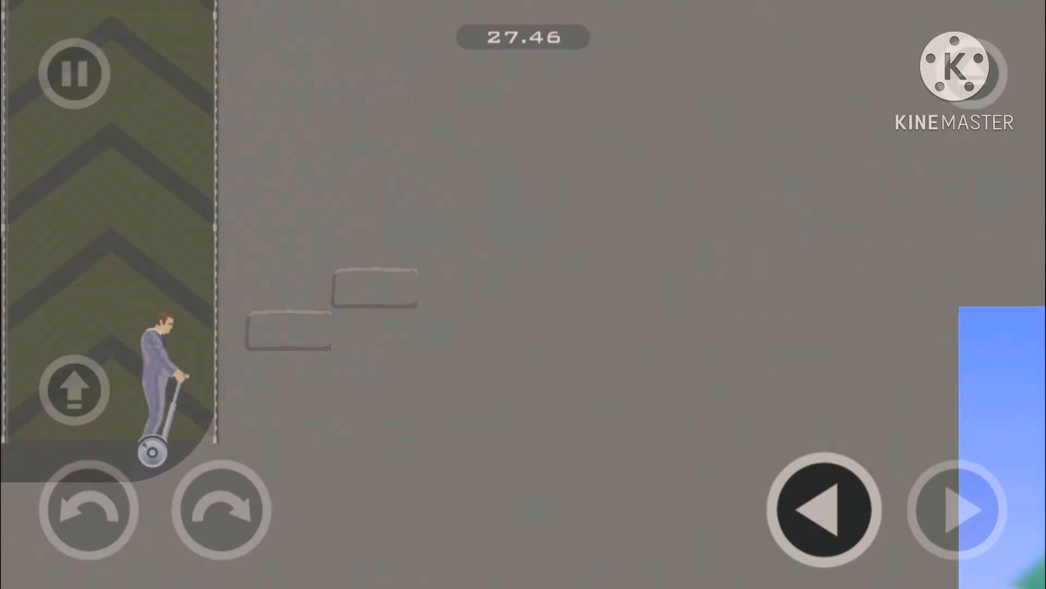
Step: Drive the Segway through the grey stone level past the chevron wall, reaching a new pale-blue level
click(955, 511)
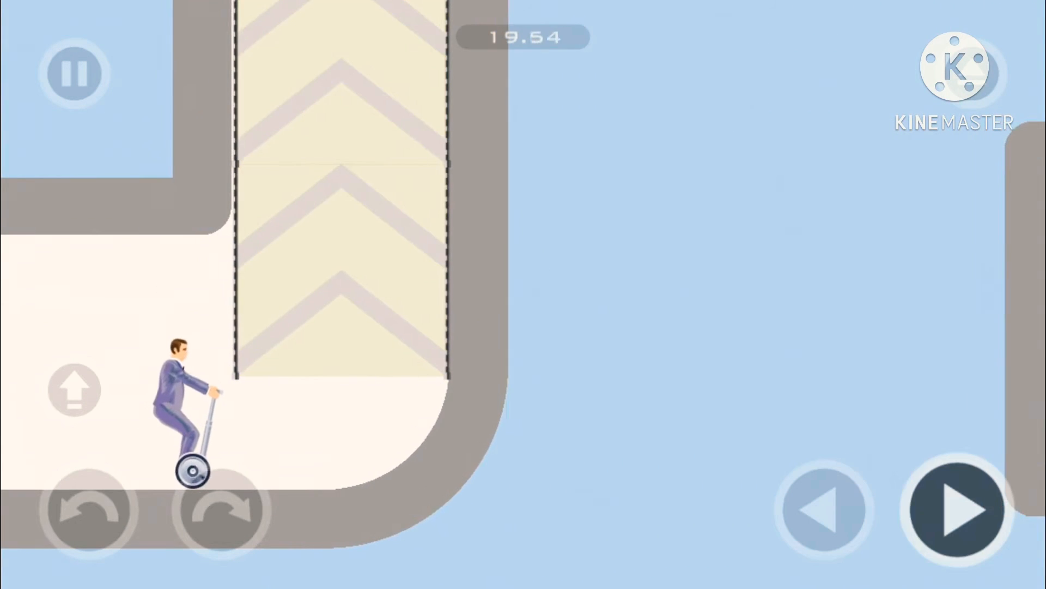